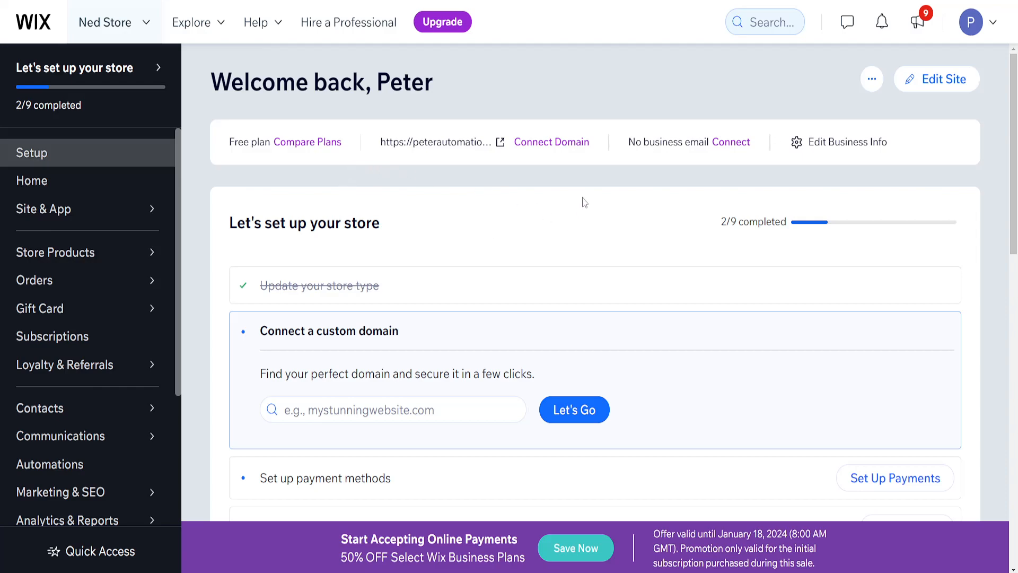
{"action": "mouse_move", "coordinate": [113, 96]}
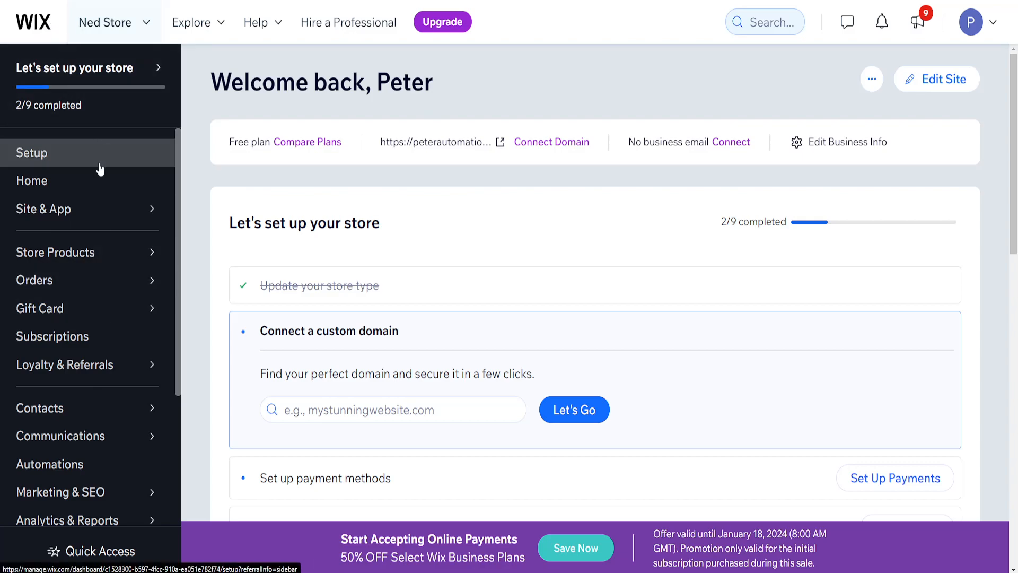
Go to the Gift Card section from the store dashboard sidebar
{"action": "left_click", "coordinate": [39, 308]}
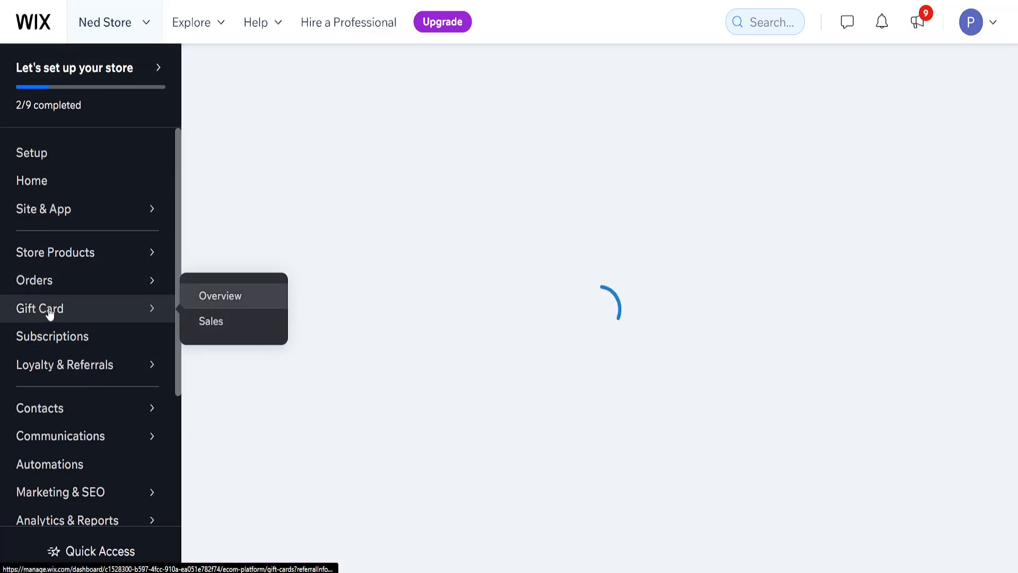
Show the Gift Card Overview with the eGift Card details, description and amounts
{"action": "left_click", "coordinate": [221, 296]}
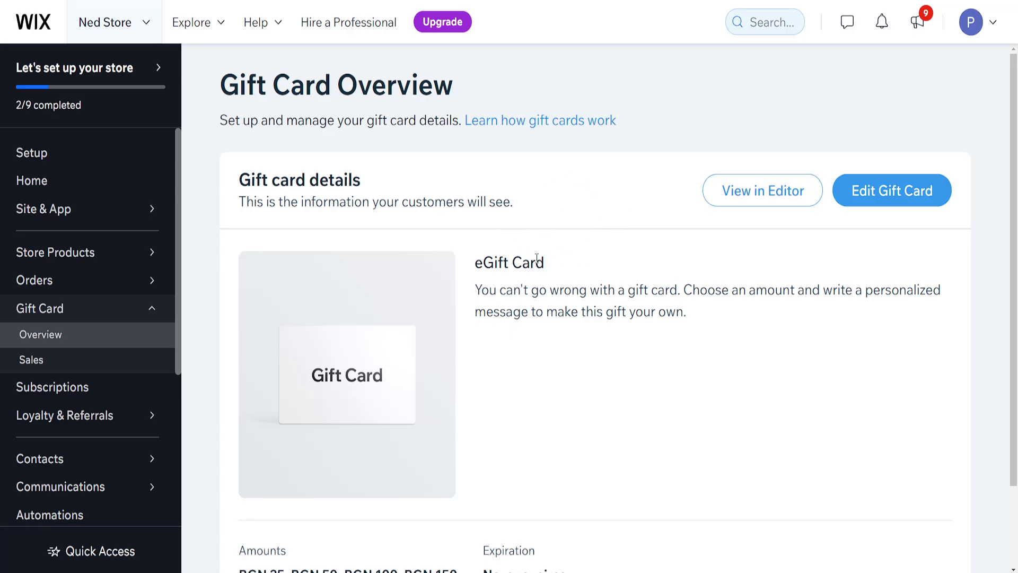
{"action": "scroll", "scroll_direction": "down", "scroll_amount": 3}
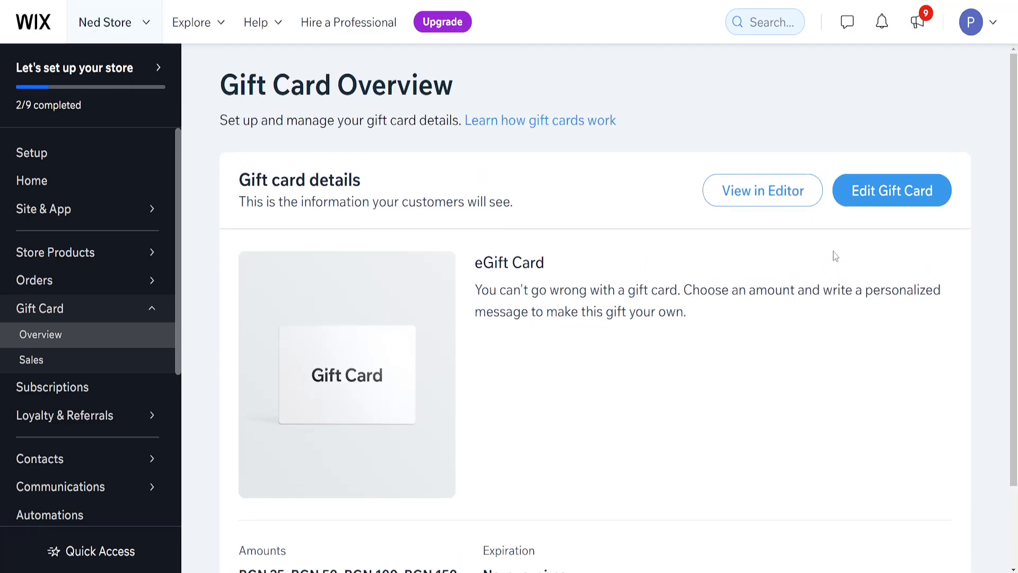
{"action": "mouse_move", "coordinate": [762, 190]}
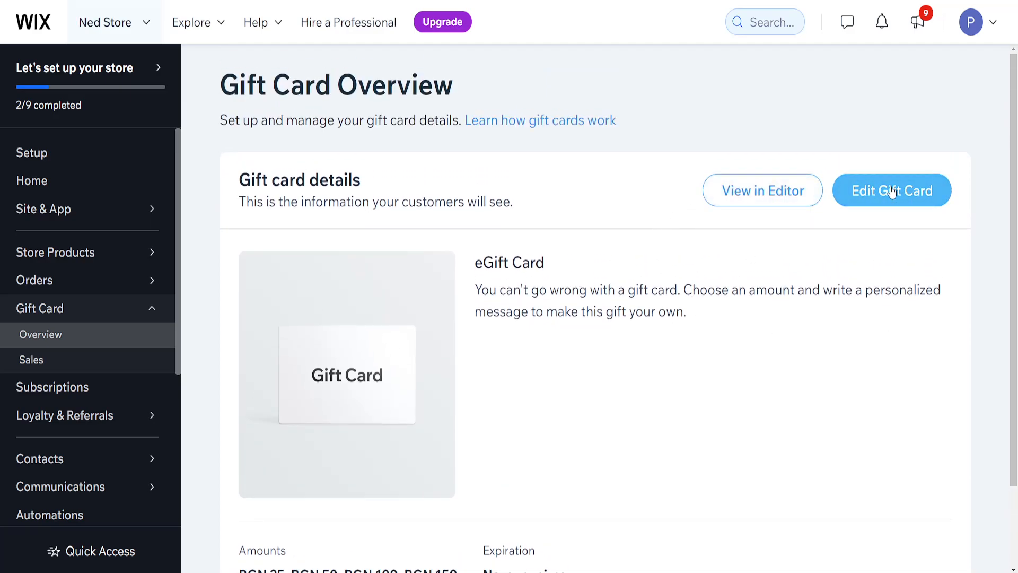
Edit the gift card and rename it from 'eGift Card' to 'Ned Store CREDIT Gift card'
{"action": "left_click", "coordinate": [892, 190]}
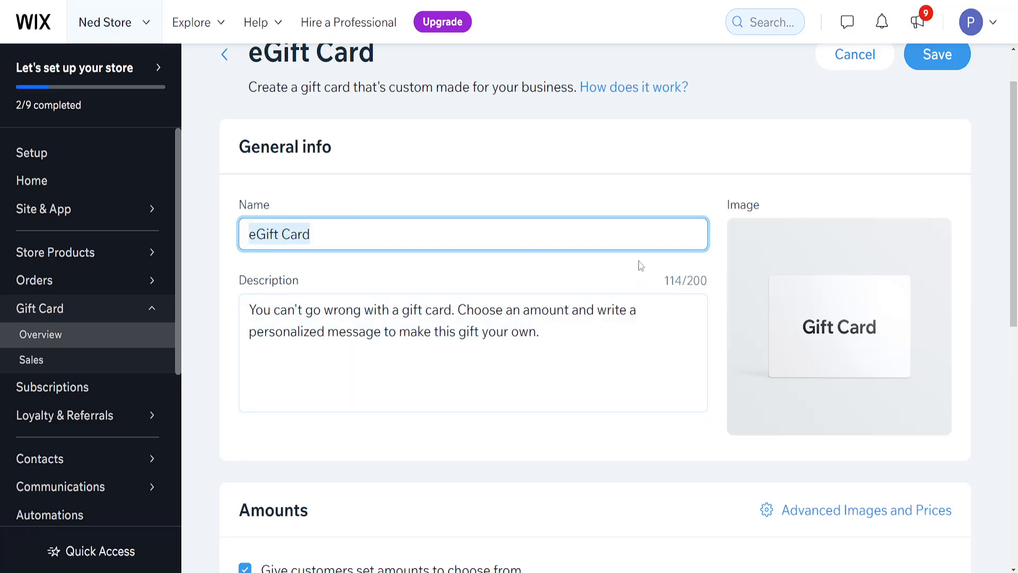
{"action": "type", "text": "Ned Store CRE"}
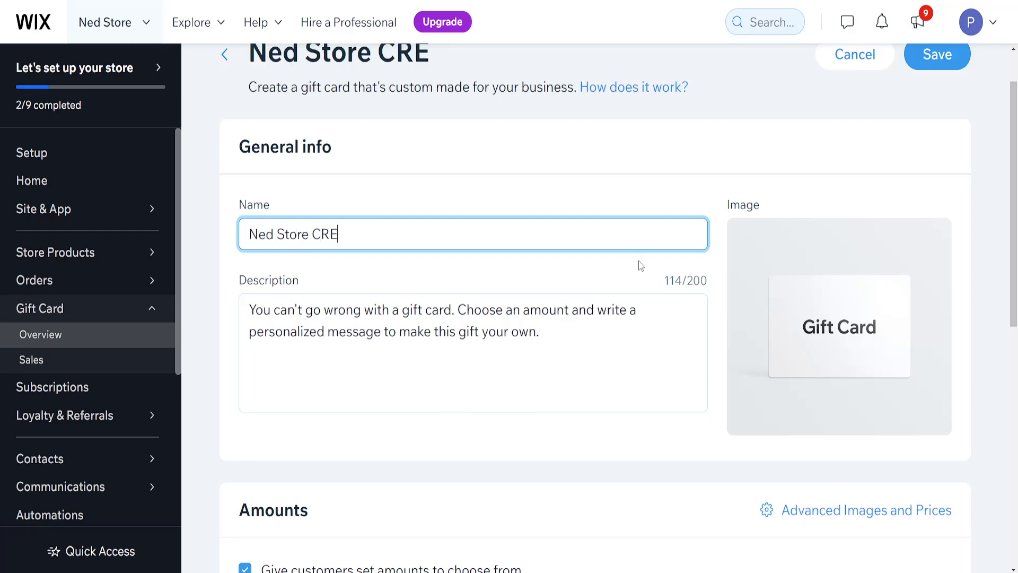
{"action": "type", "text": "DIT Gift"}
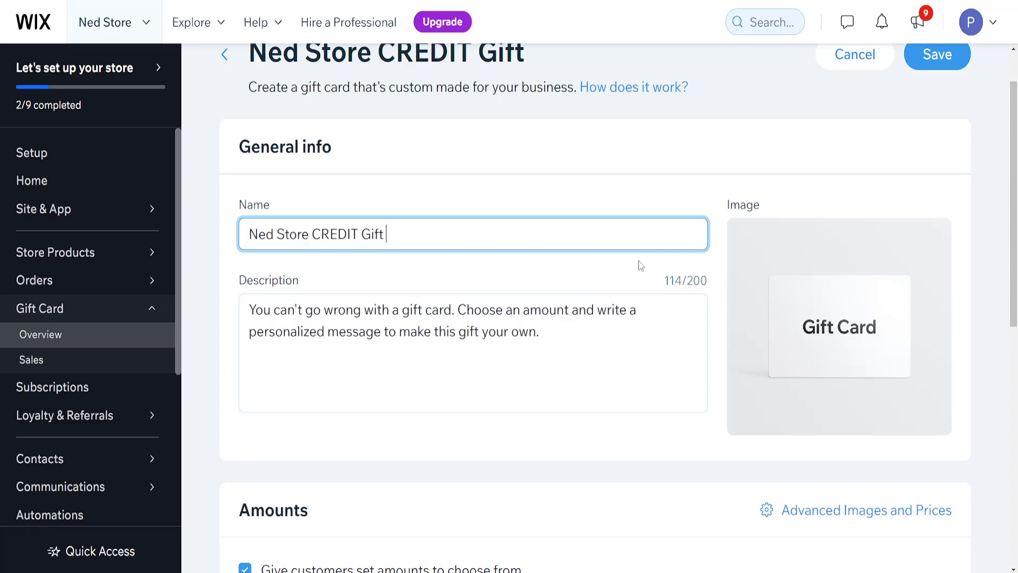
{"action": "type", "text": "card"}
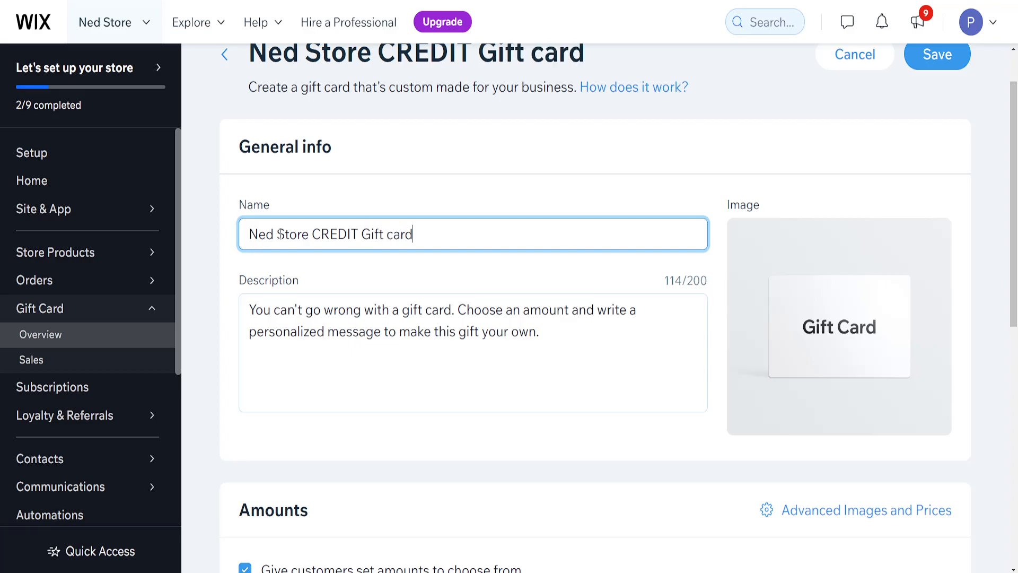
{"action": "scroll", "scroll_direction": "down", "scroll_amount": 3}
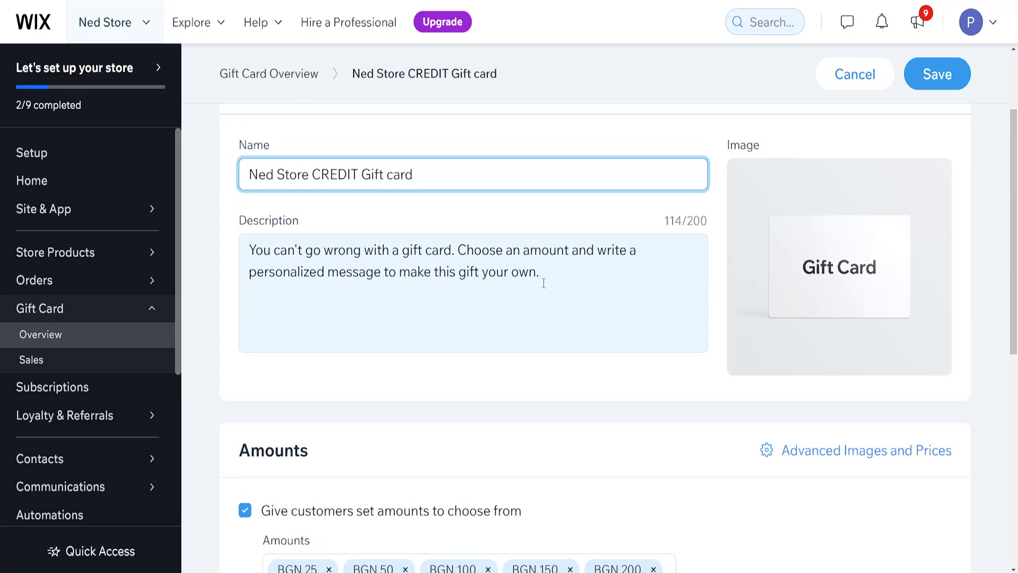
Add a BGN 500 preset amount alongside the BGN 25–200 amounts
{"action": "scroll", "scroll_direction": "down", "scroll_amount": 3}
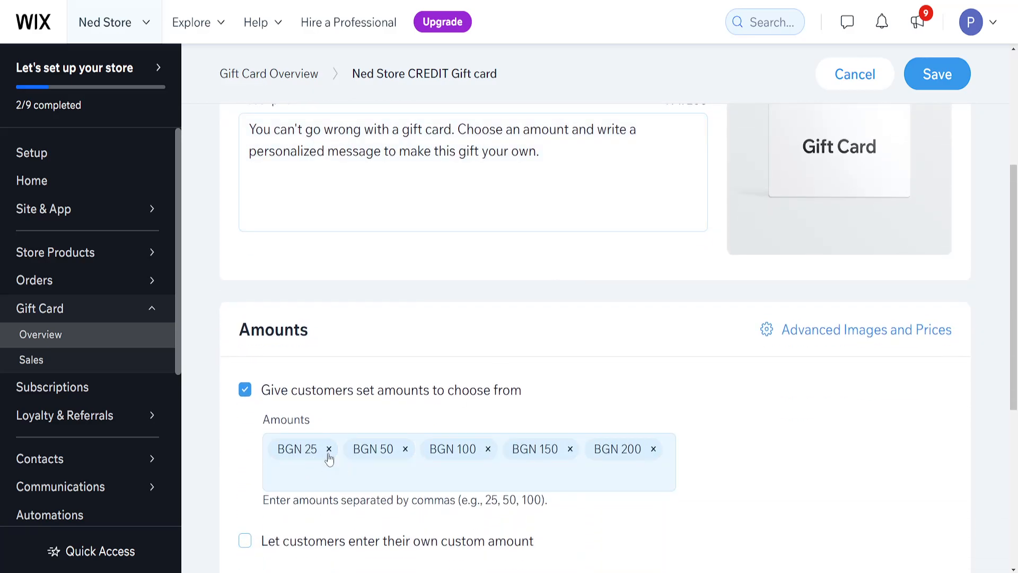
{"action": "scroll", "scroll_direction": "down", "scroll_amount": 3}
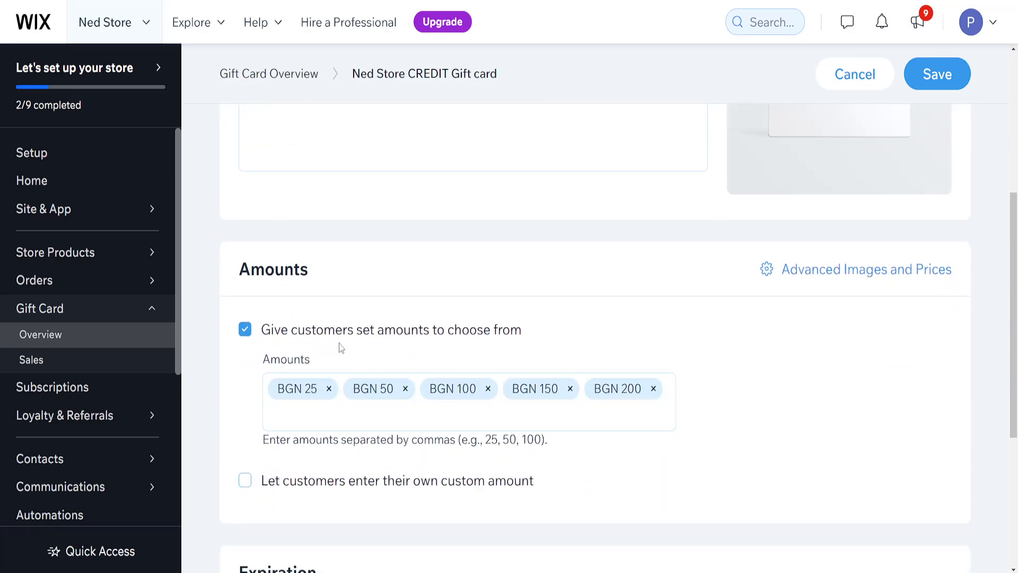
{"action": "left_click", "coordinate": [468, 403]}
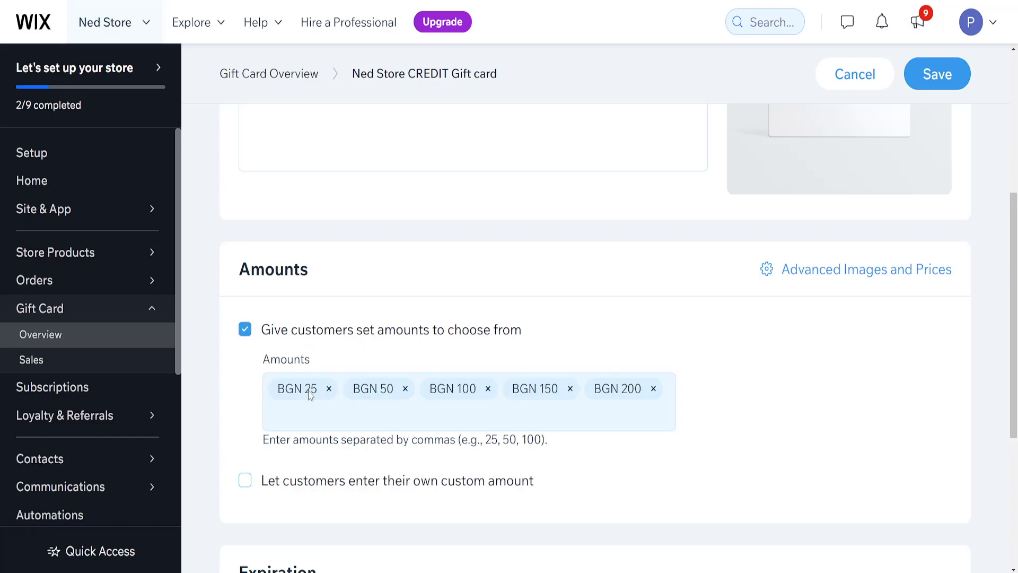
{"action": "mouse_move", "coordinate": [565, 392]}
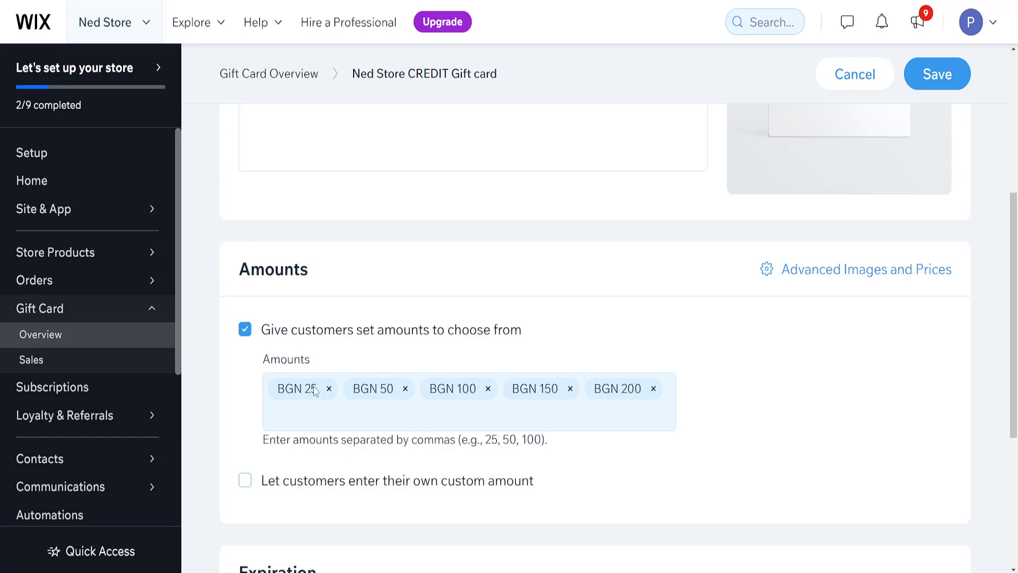
{"action": "mouse_move", "coordinate": [351, 393]}
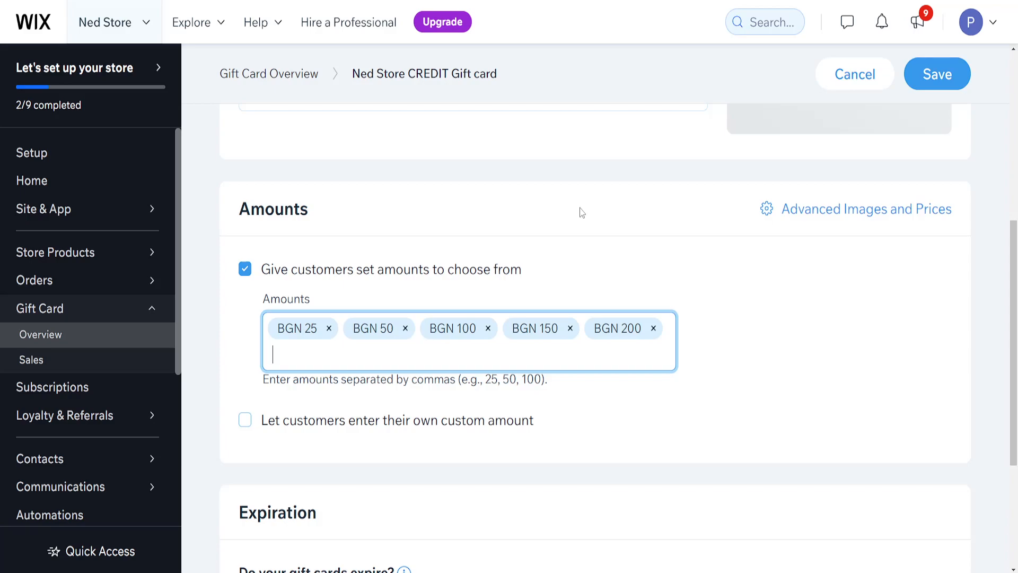
{"action": "type", "text": "500"}
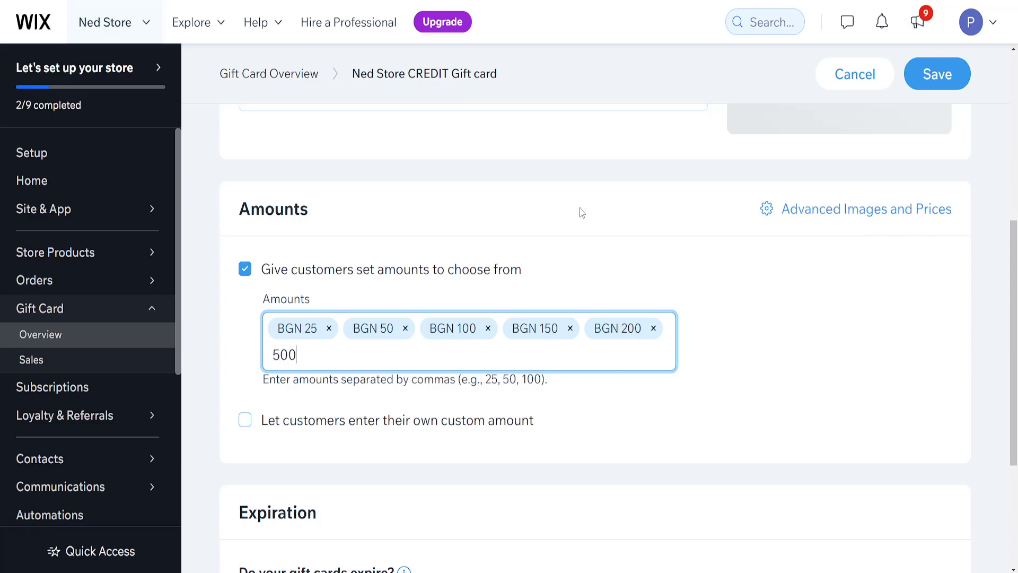
{"action": "key", "text": "enter"}
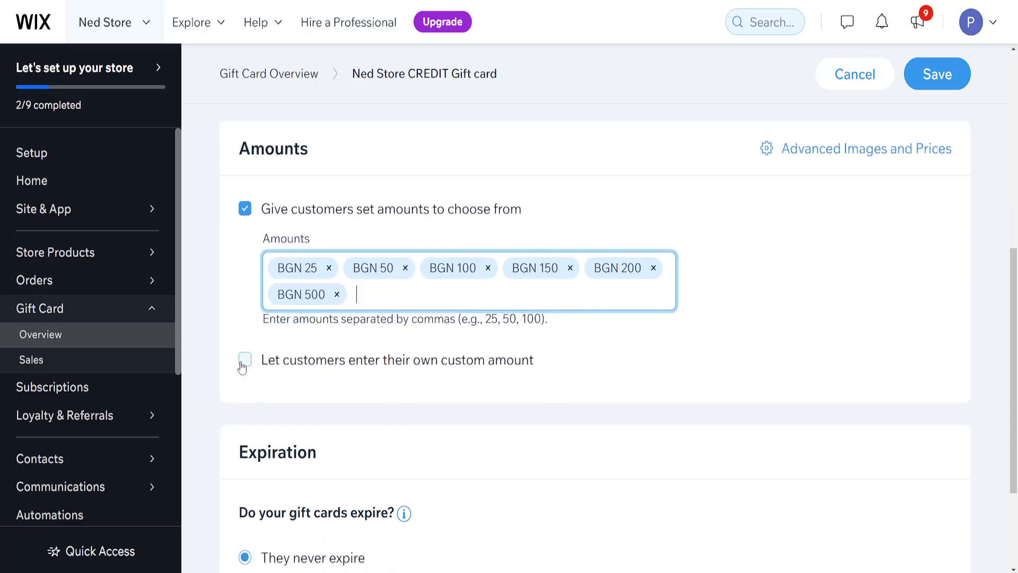
Briefly enable custom amounts with value 1, then turn custom amounts back off
{"action": "left_click", "coordinate": [245, 359]}
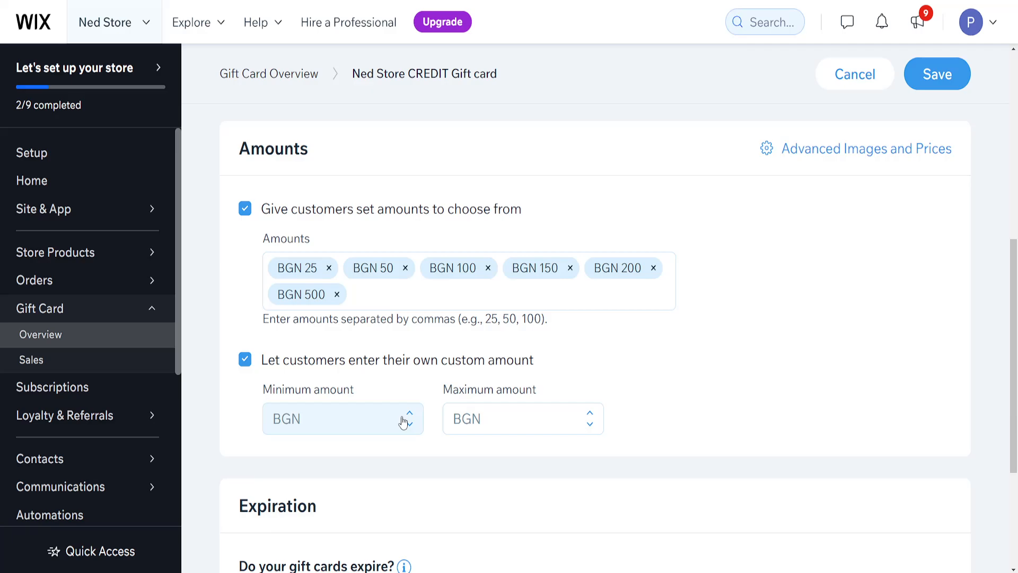
{"action": "type", "text": "1"}
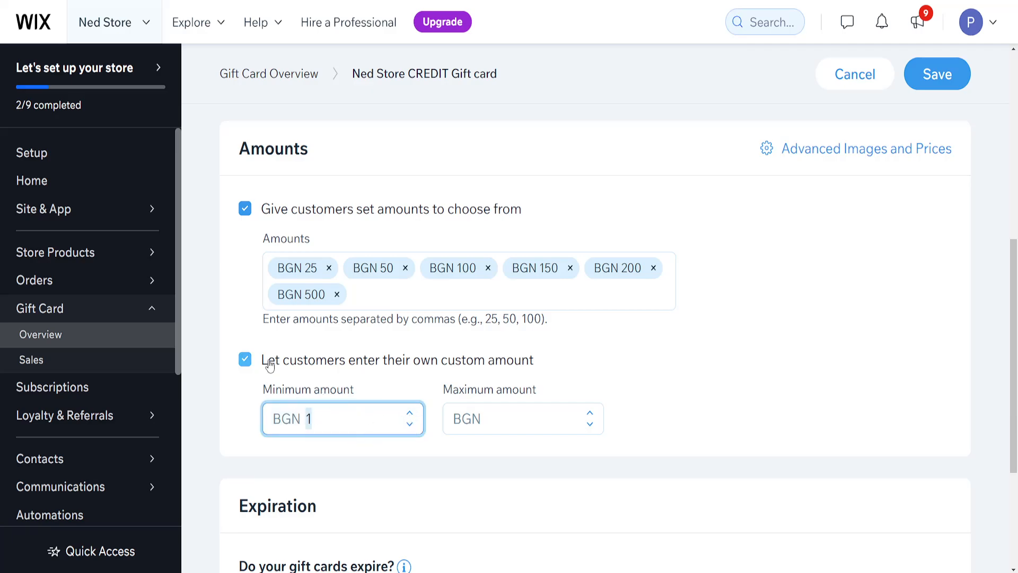
{"action": "left_click", "coordinate": [245, 360]}
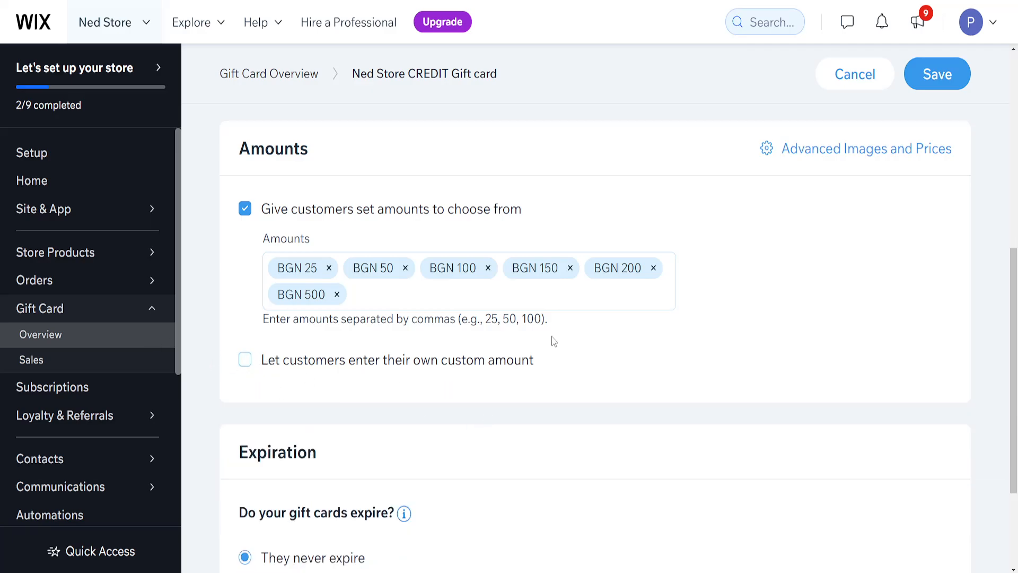
{"action": "scroll", "scroll_direction": "down", "scroll_amount": 3}
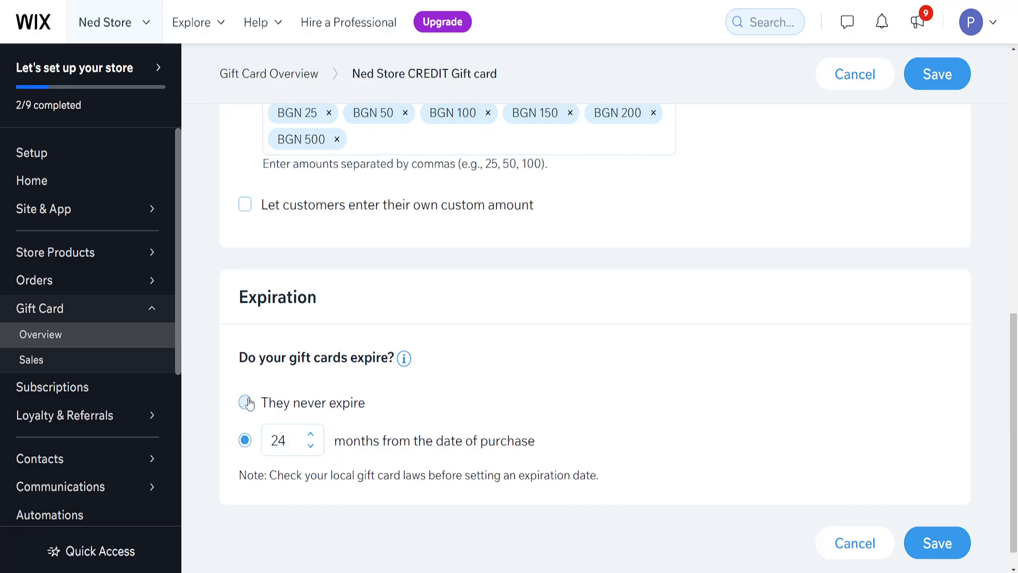
Set the gift card to never expire and save the gift card settings
{"action": "left_click", "coordinate": [245, 402]}
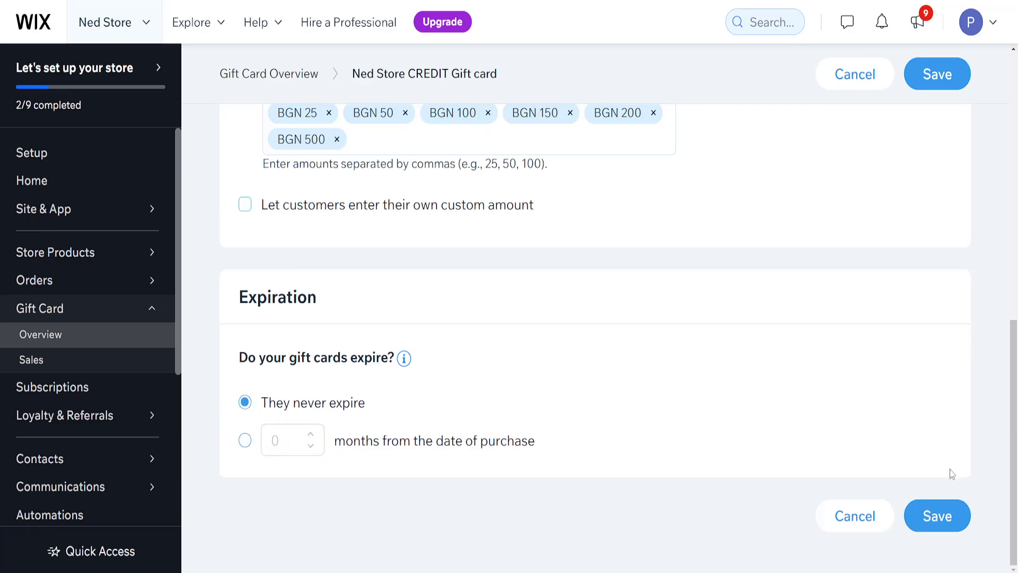
{"action": "left_click", "coordinate": [937, 73]}
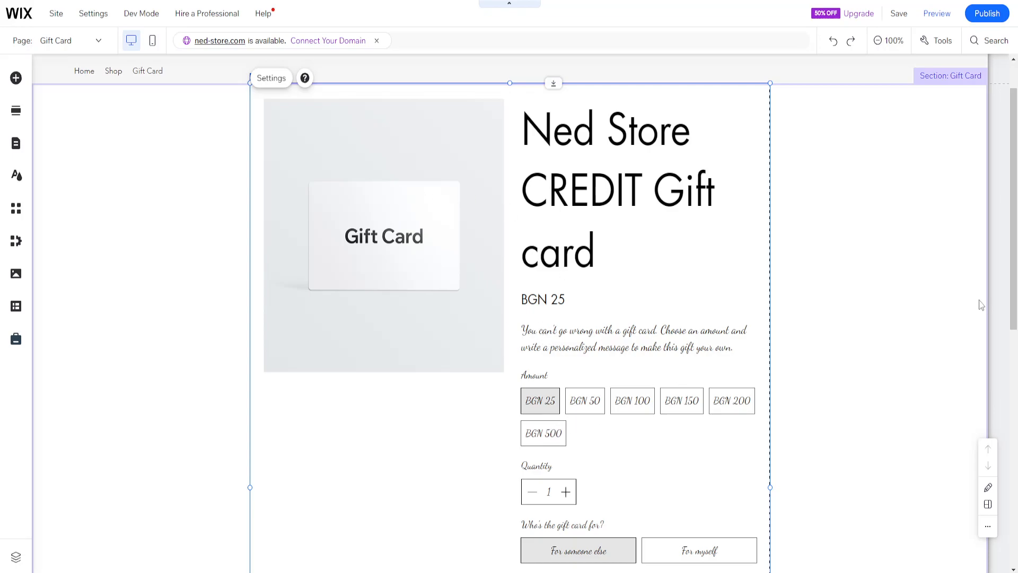
Scroll the editor's Gift Card page through amounts, recipient details, delivery date and message fields
{"action": "scroll", "scroll_direction": "down", "scroll_amount": 3}
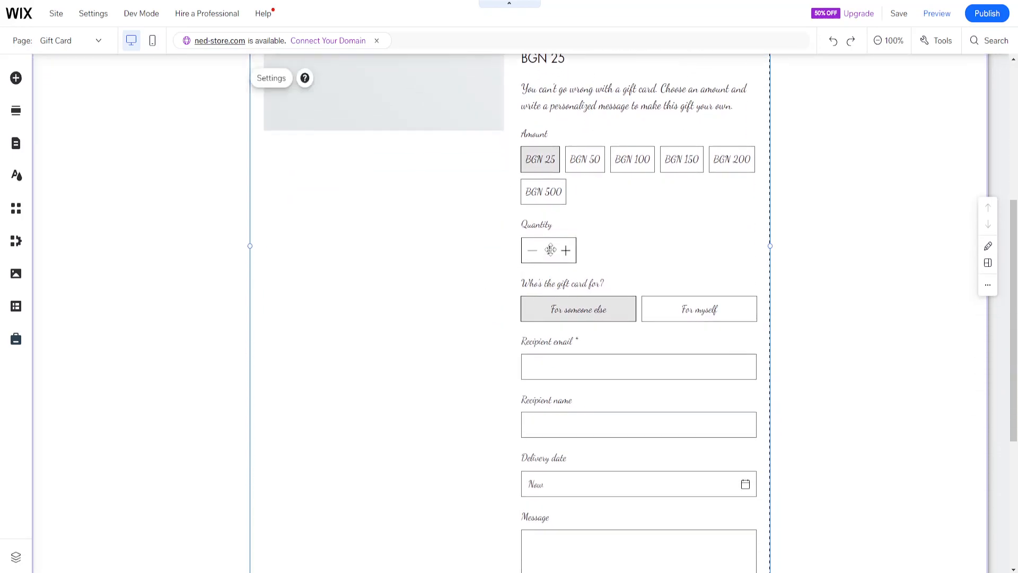
{"action": "scroll", "scroll_direction": "down", "scroll_amount": 3}
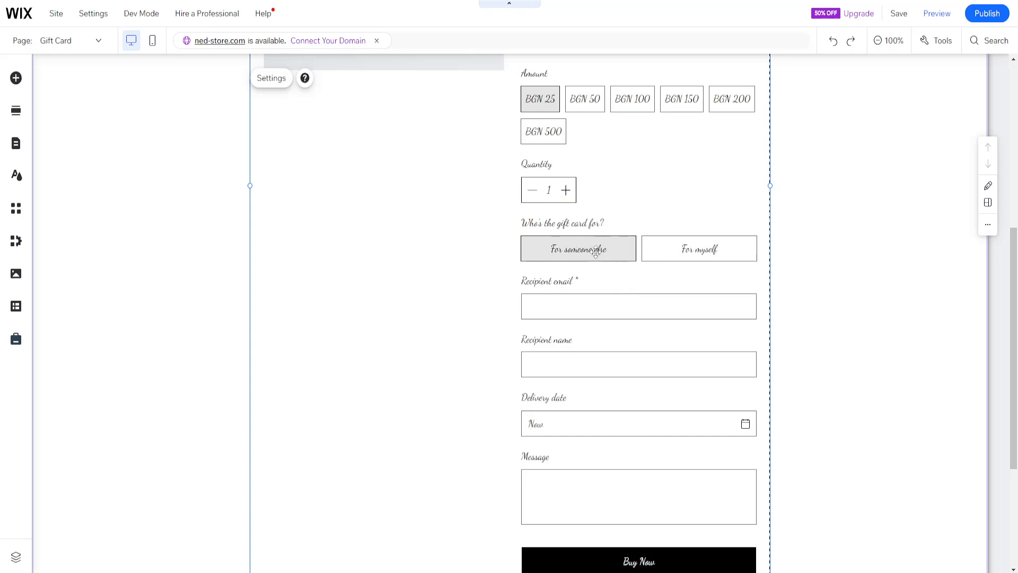
{"action": "scroll", "scroll_direction": "down", "scroll_amount": 3}
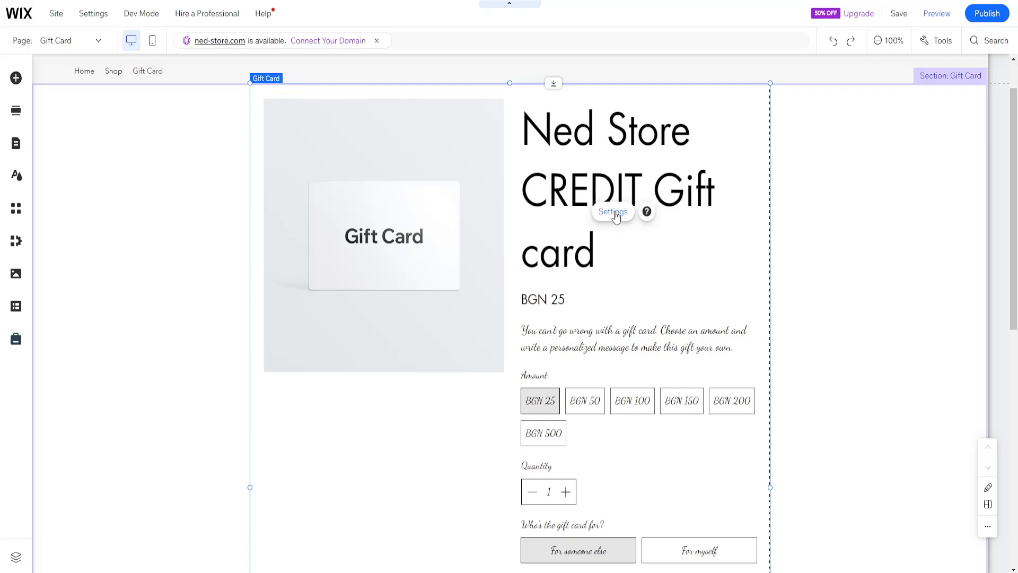
Open the gift card element's settings panel, move it aside, and review the Settings tab
{"action": "left_click", "coordinate": [611, 212]}
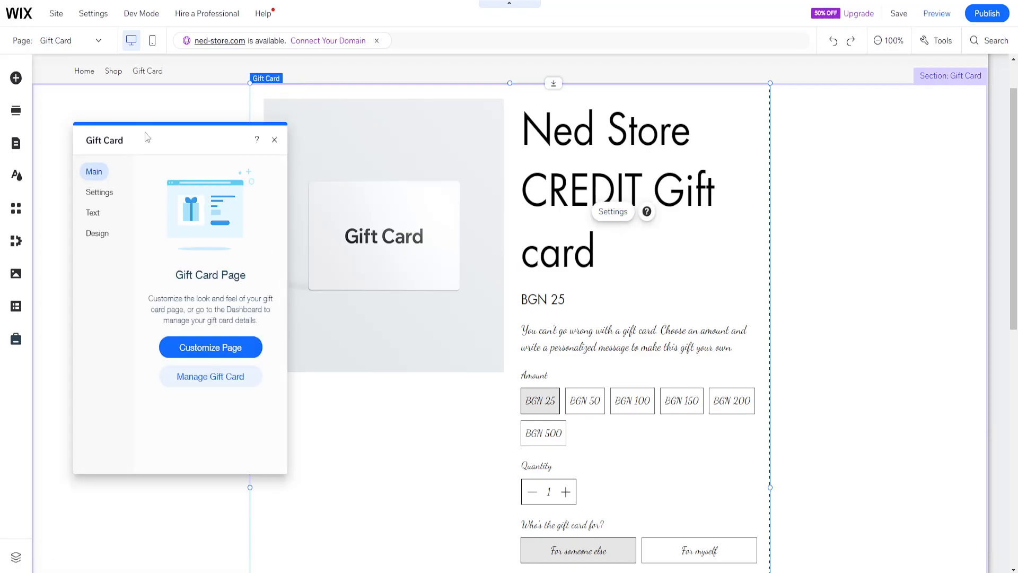
{"action": "left_click_drag", "start_coordinate": [146, 136], "coordinate": [179, 137]}
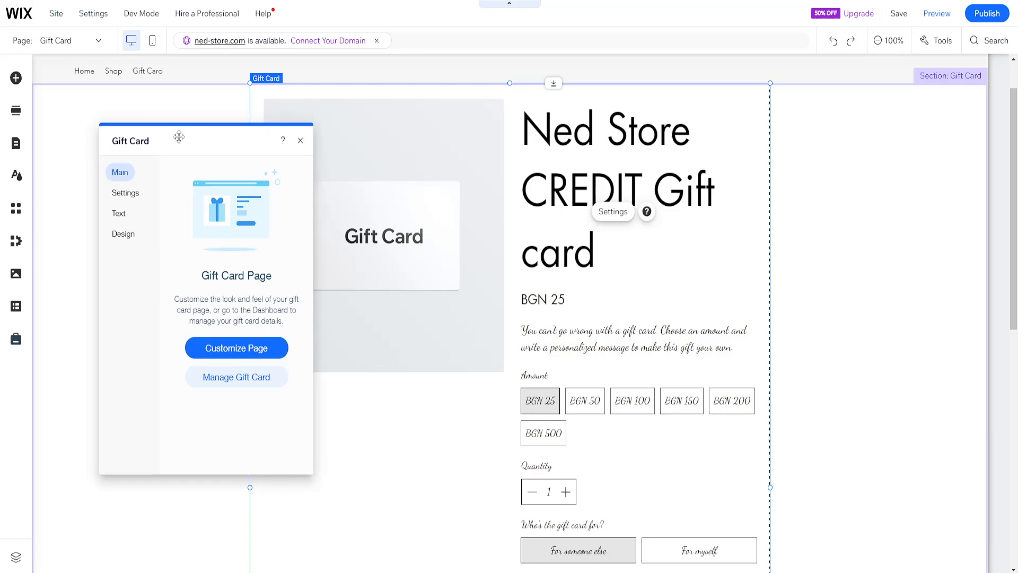
{"action": "left_click", "coordinate": [125, 193]}
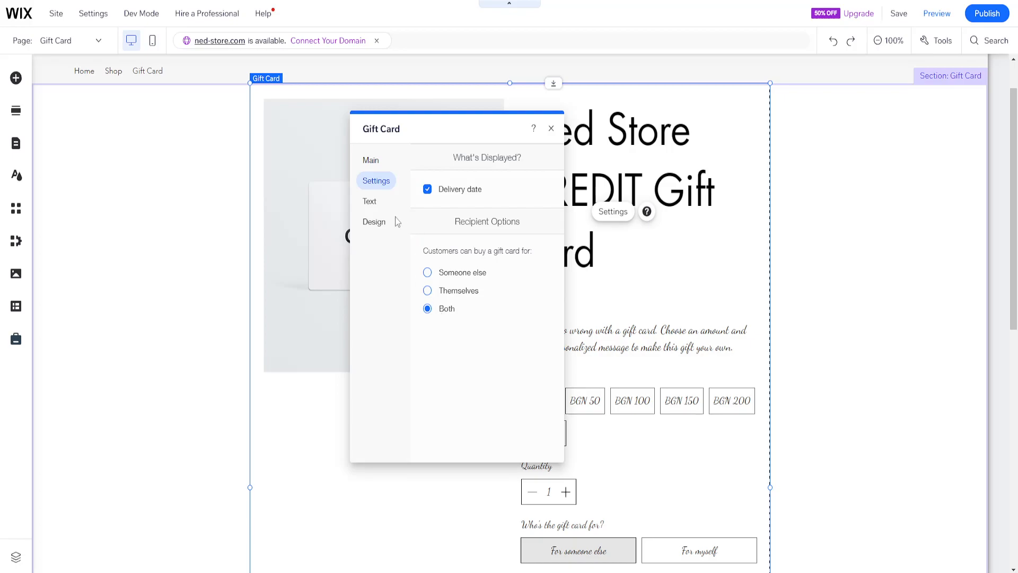
{"action": "left_click", "coordinate": [369, 200]}
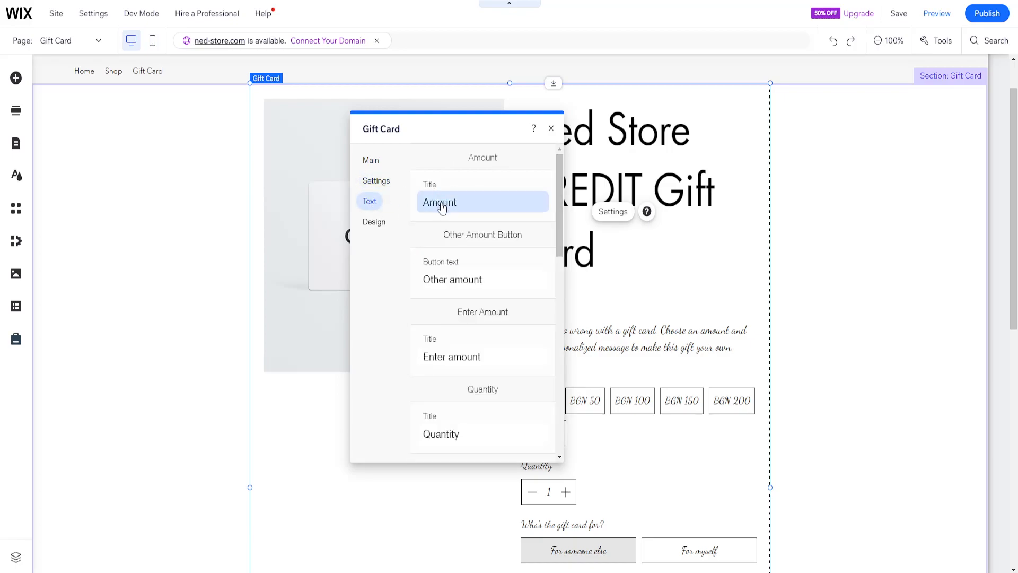
Browse the Text tab's editable labels, then go to the Design options
{"action": "left_click", "coordinate": [482, 202]}
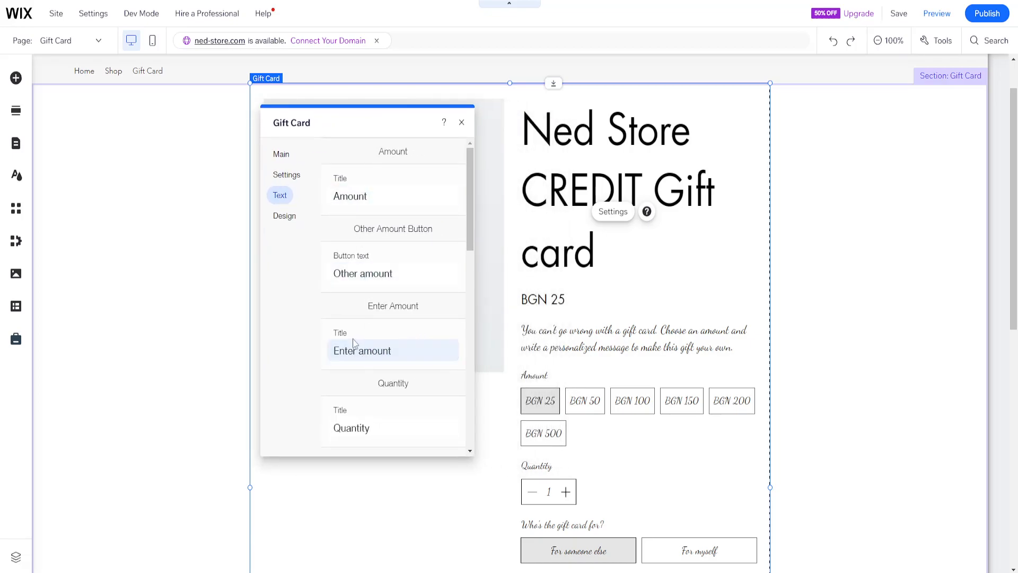
{"action": "scroll", "scroll_direction": "down", "scroll_amount": 3}
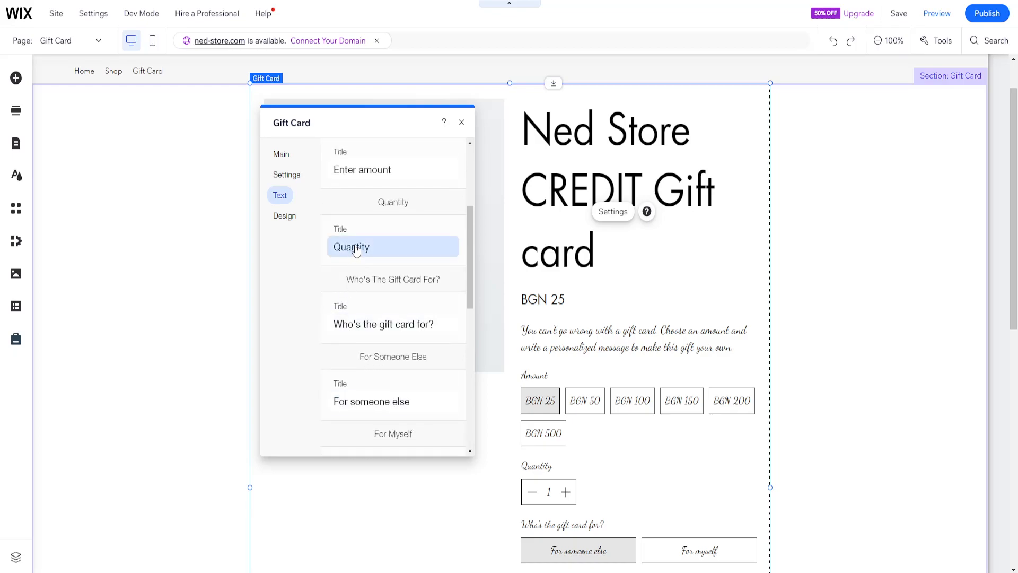
{"action": "left_click", "coordinate": [285, 215]}
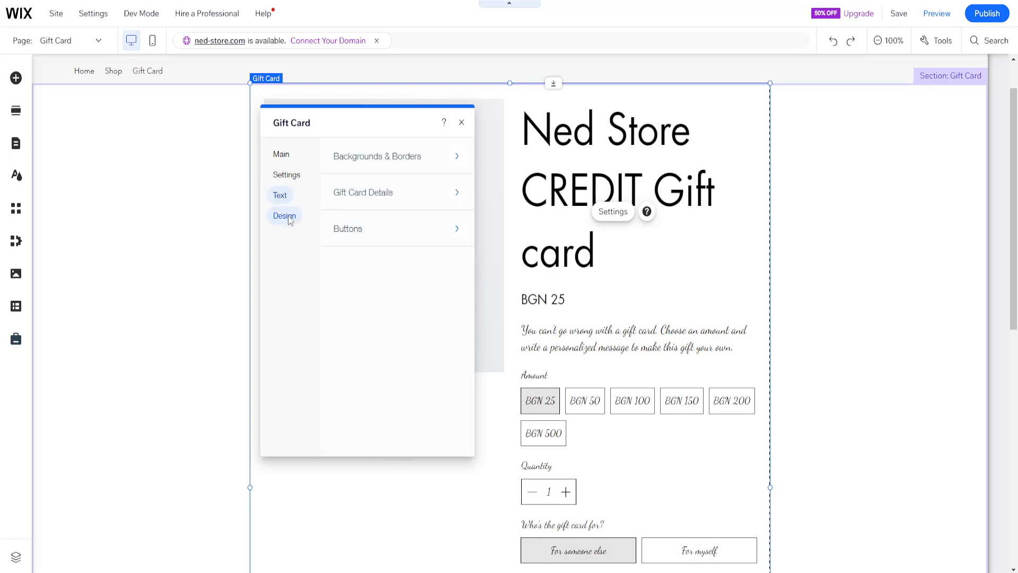
Review Backgrounds & Borders and Gift Card Details design options, then close the settings panel
{"action": "left_click", "coordinate": [376, 156]}
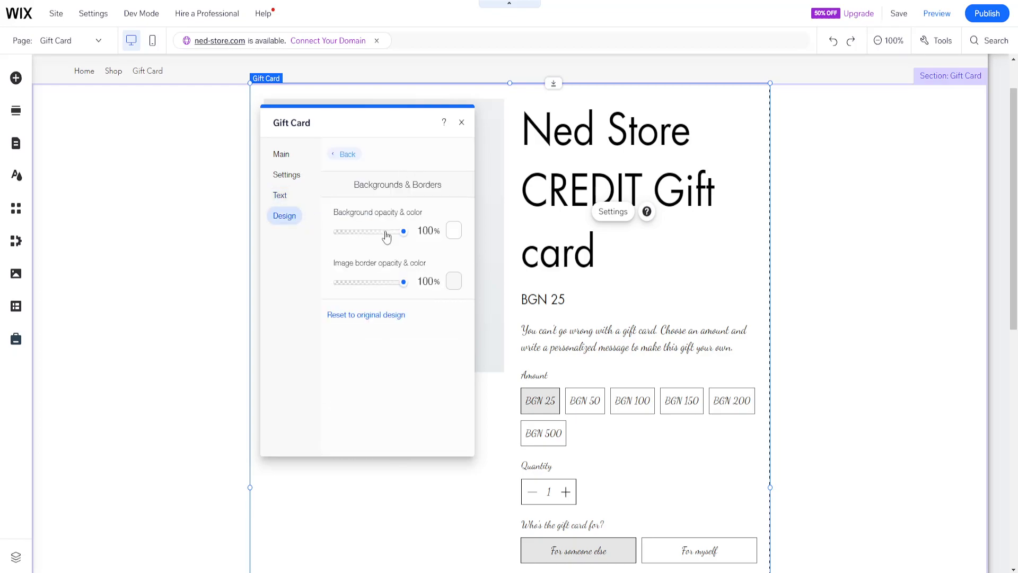
{"action": "left_click", "coordinate": [344, 154]}
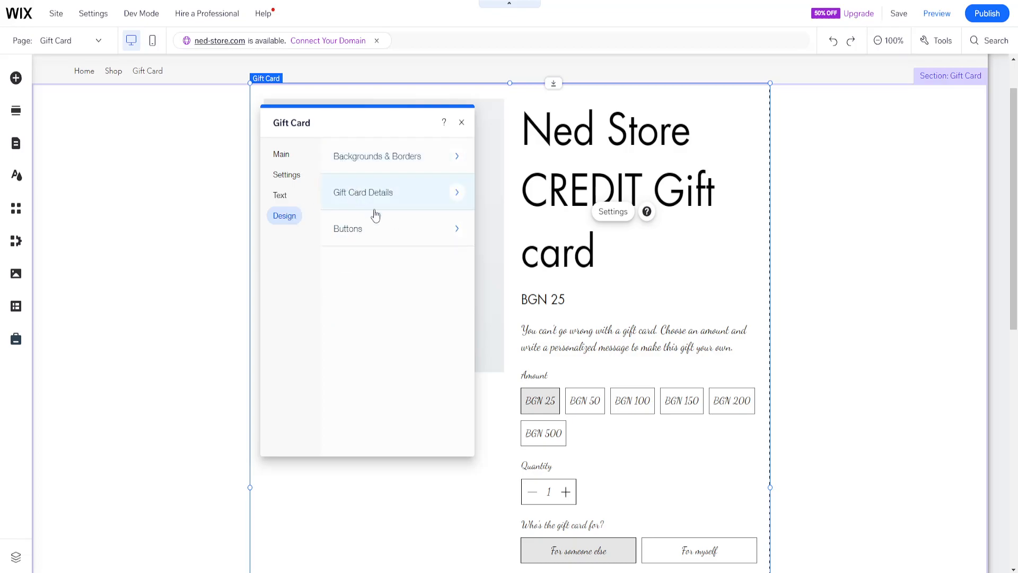
{"action": "left_click", "coordinate": [363, 192]}
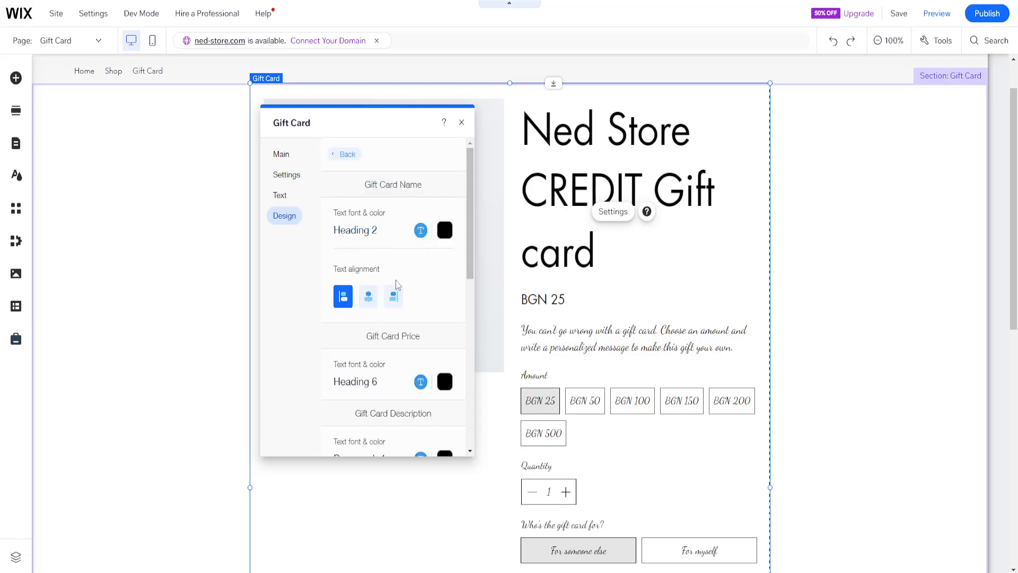
{"action": "scroll", "scroll_direction": "down", "scroll_amount": 3}
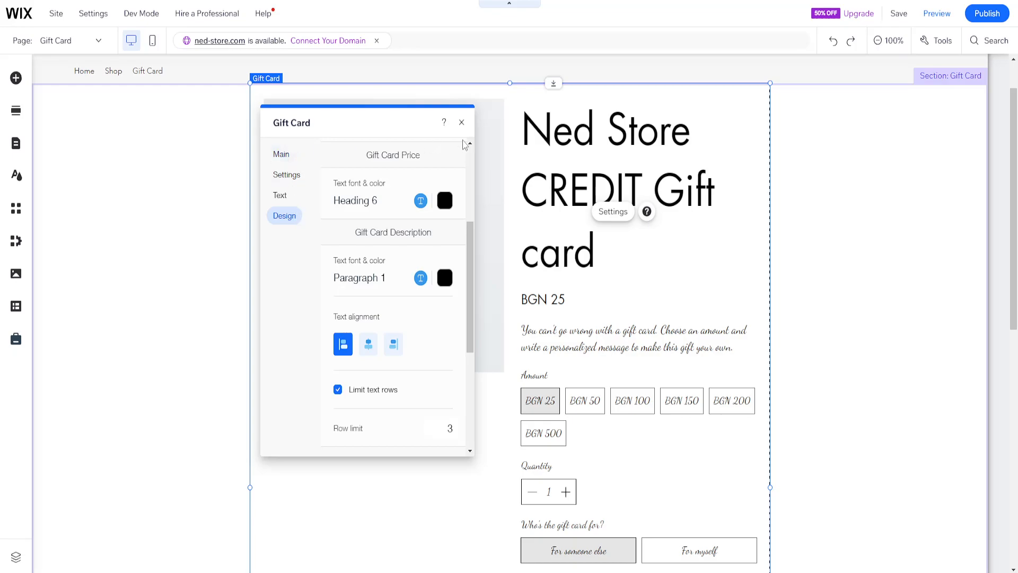
{"action": "left_click", "coordinate": [285, 215]}
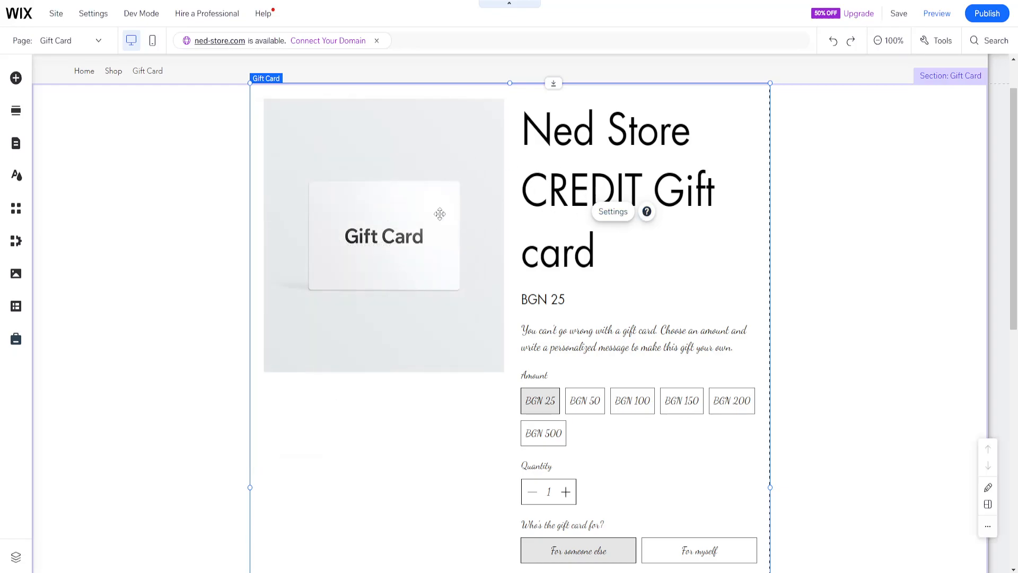
{"action": "mouse_move", "coordinate": [701, 255]}
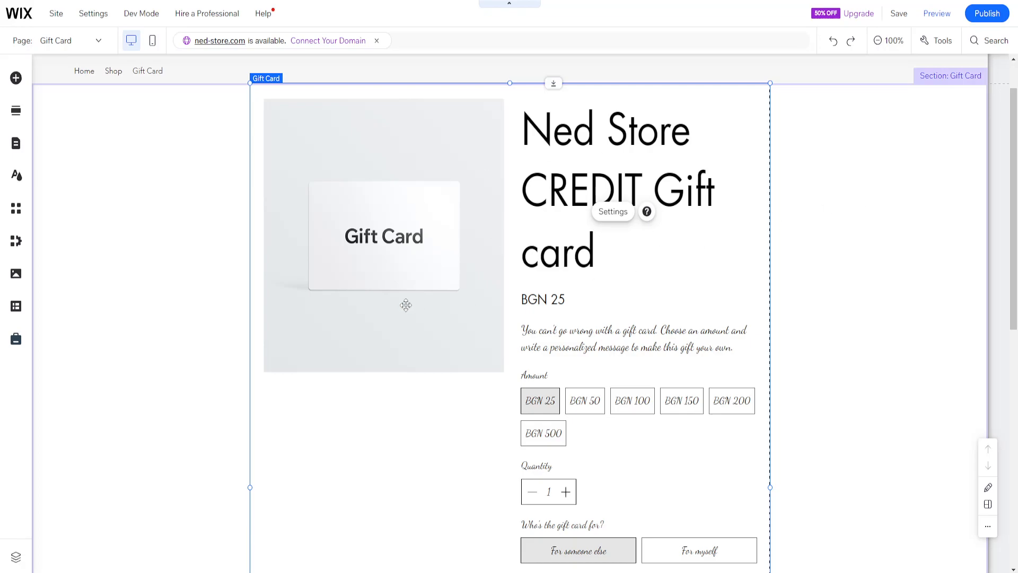
{"action": "mouse_move", "coordinate": [696, 244]}
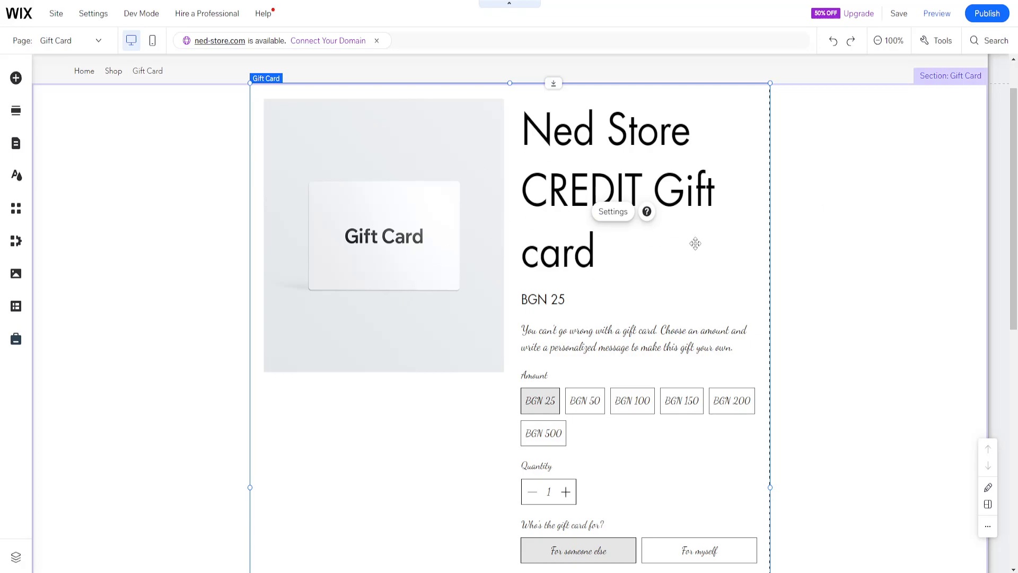
{"action": "mouse_move", "coordinate": [746, 232]}
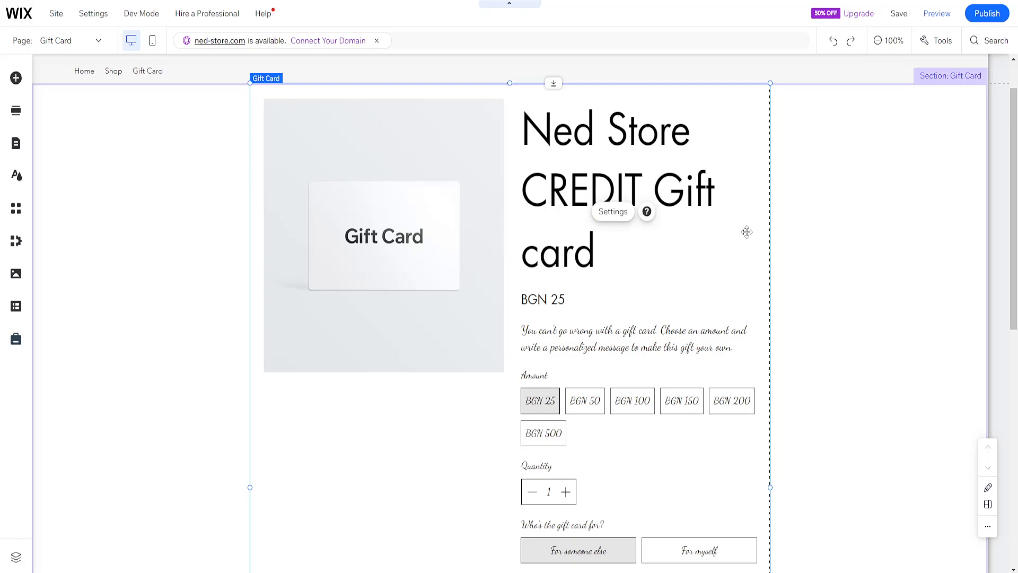